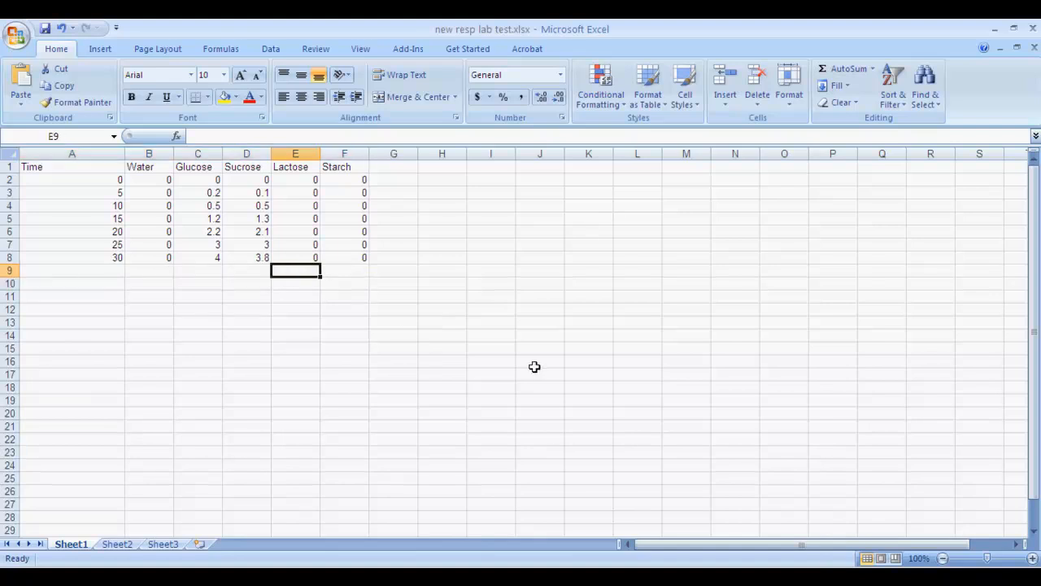
pyautogui.moveTo(458, 377)
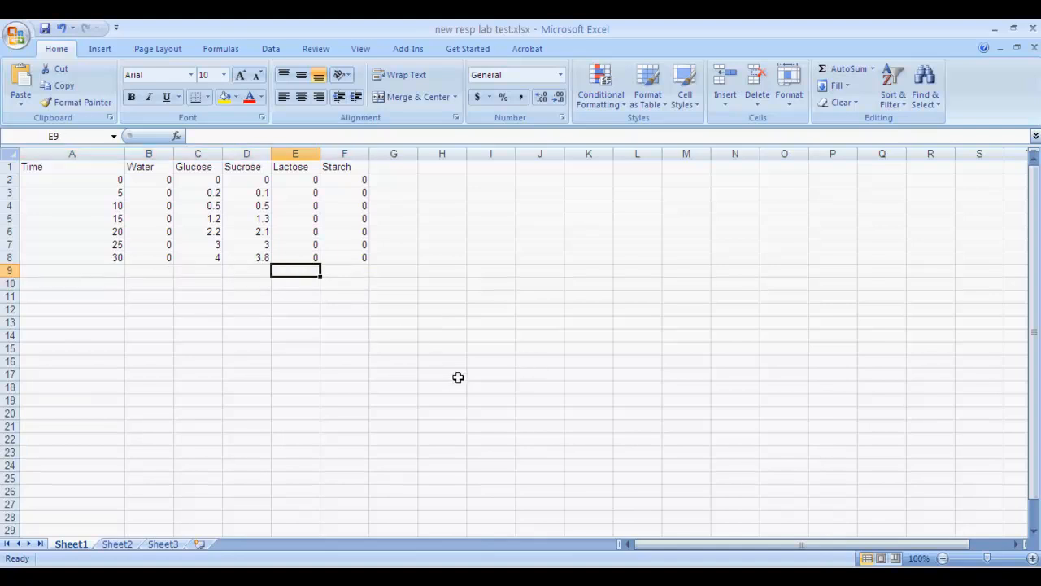
pyautogui.moveTo(341, 399)
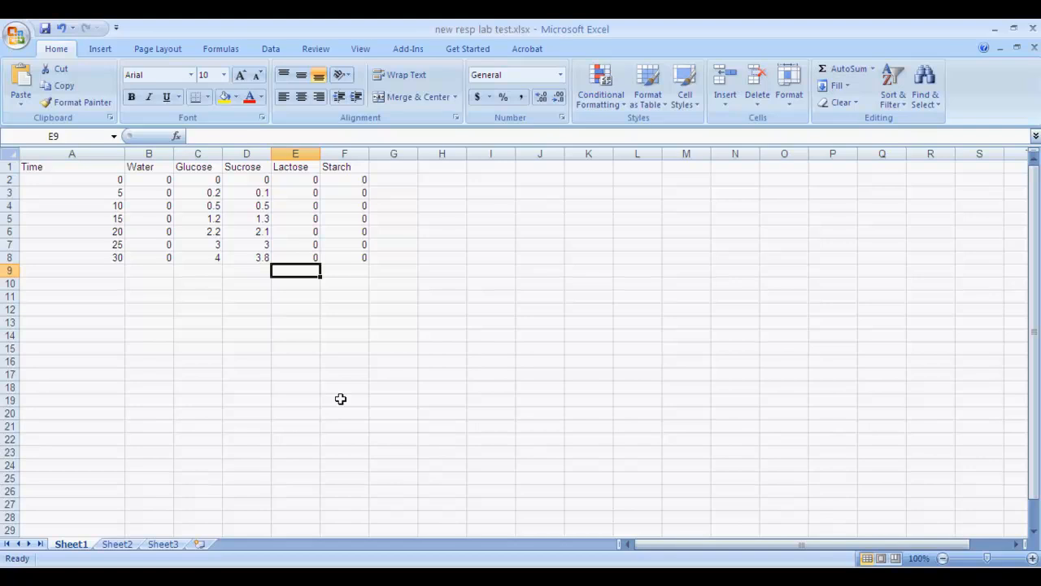
pyautogui.moveTo(98, 168)
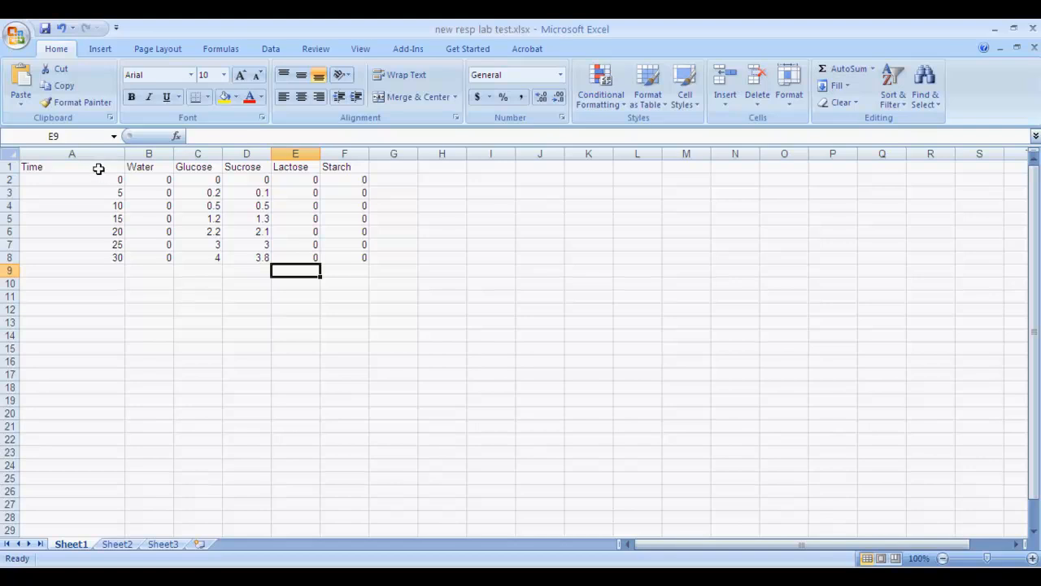
# Plot the Time and five sugar series from A1:F8 as a scatter chart with lines and markers
pyautogui.moveTo(72, 167); pyautogui.dragTo(344, 218)
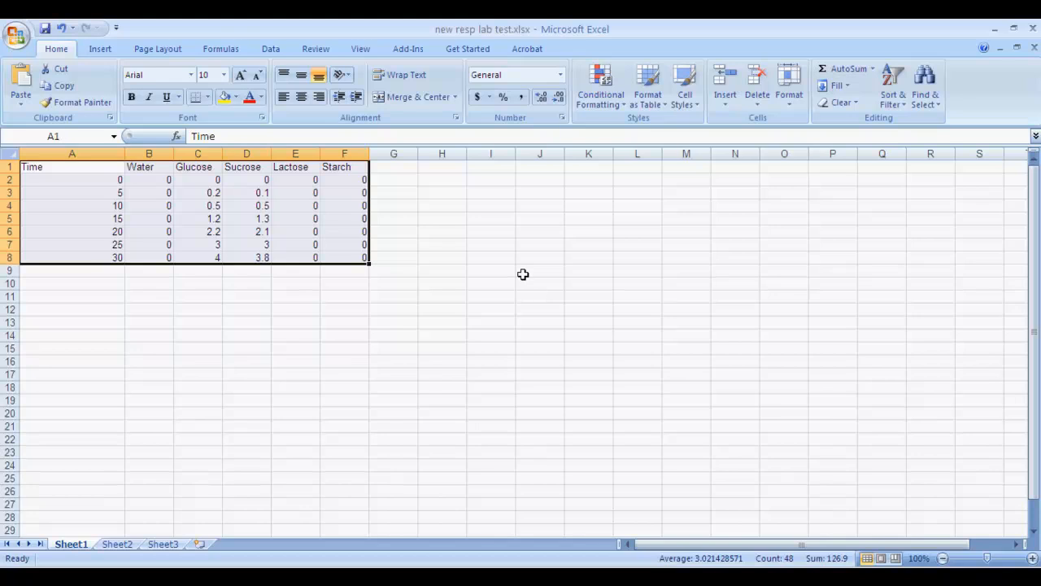
pyautogui.moveTo(100, 48)
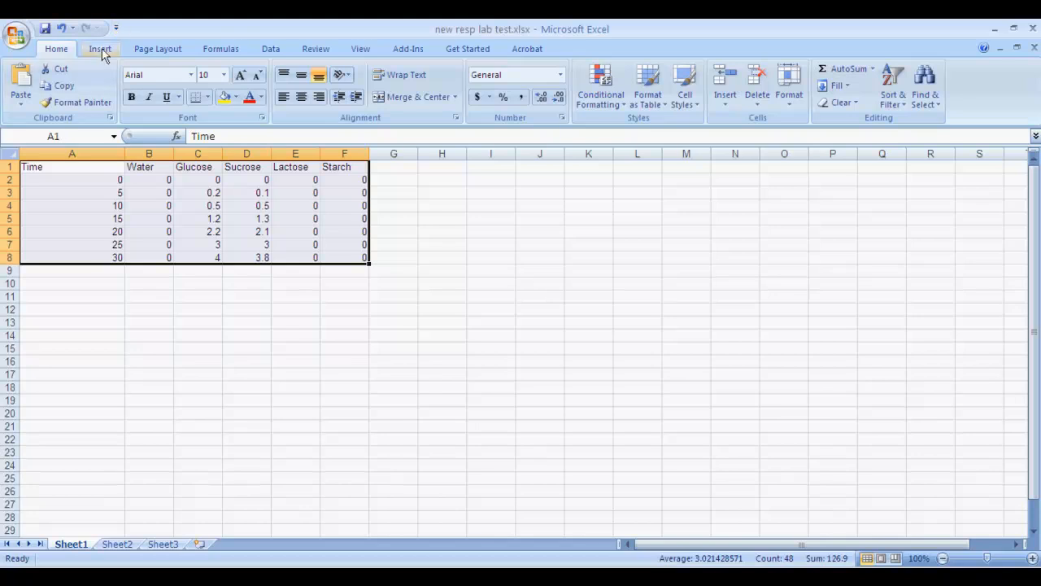
pyautogui.click(99, 49)
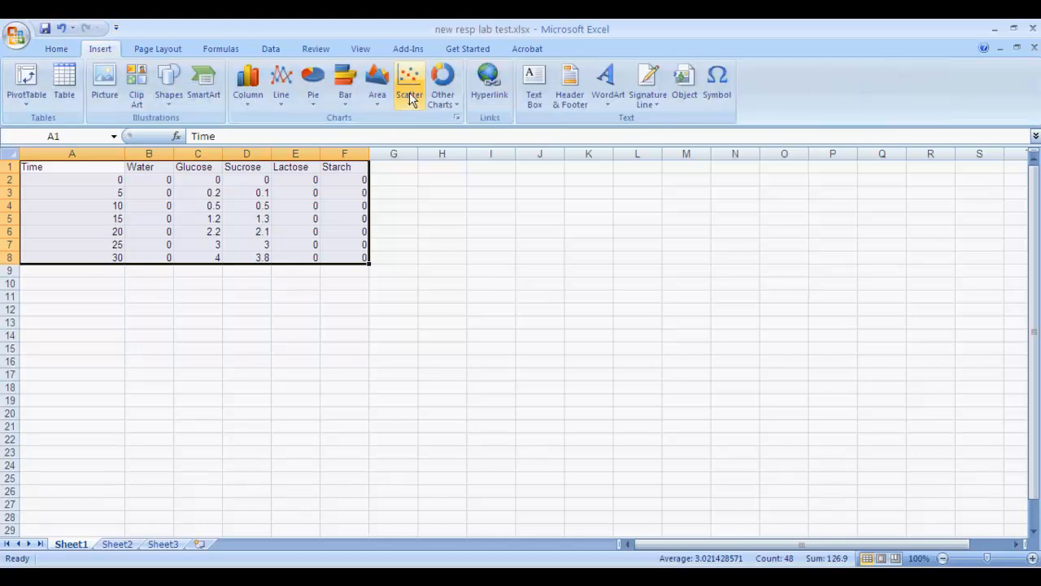
pyautogui.click(410, 81)
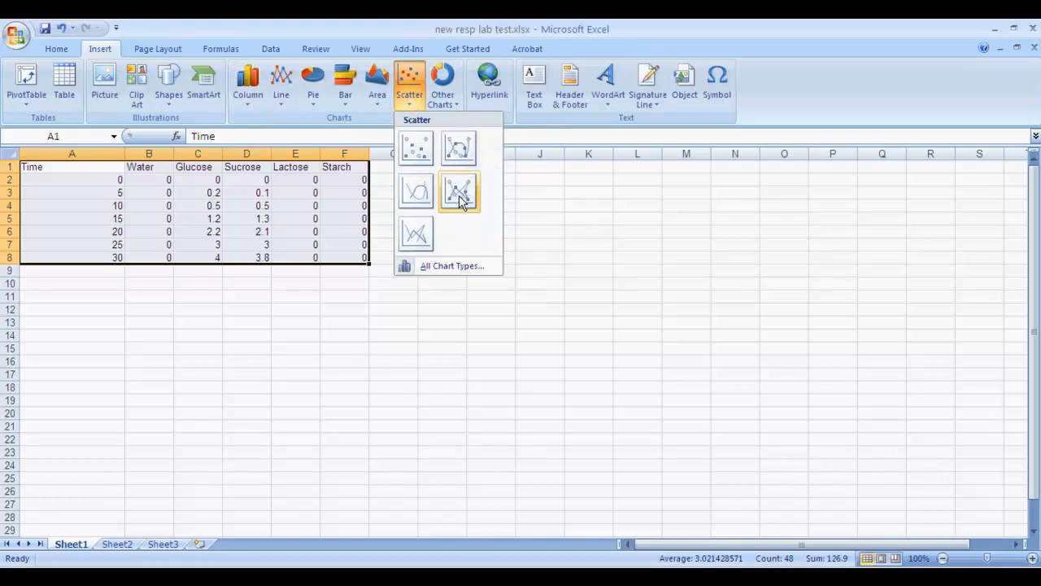
pyautogui.click(457, 193)
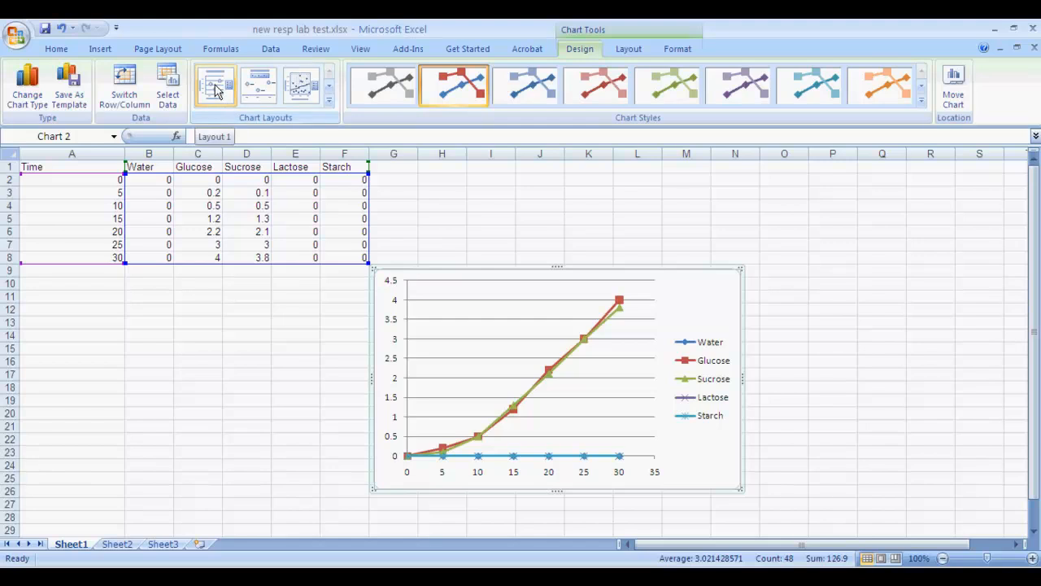
# Apply Layout 1 and rename the chart title to 'CO2 production'
pyautogui.click(215, 85)
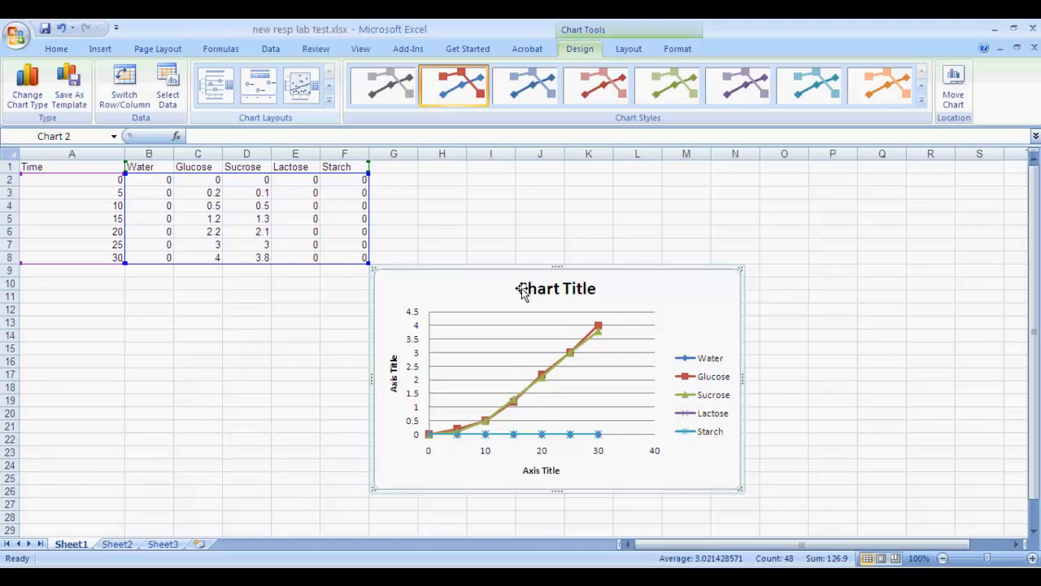
pyautogui.click(557, 288)
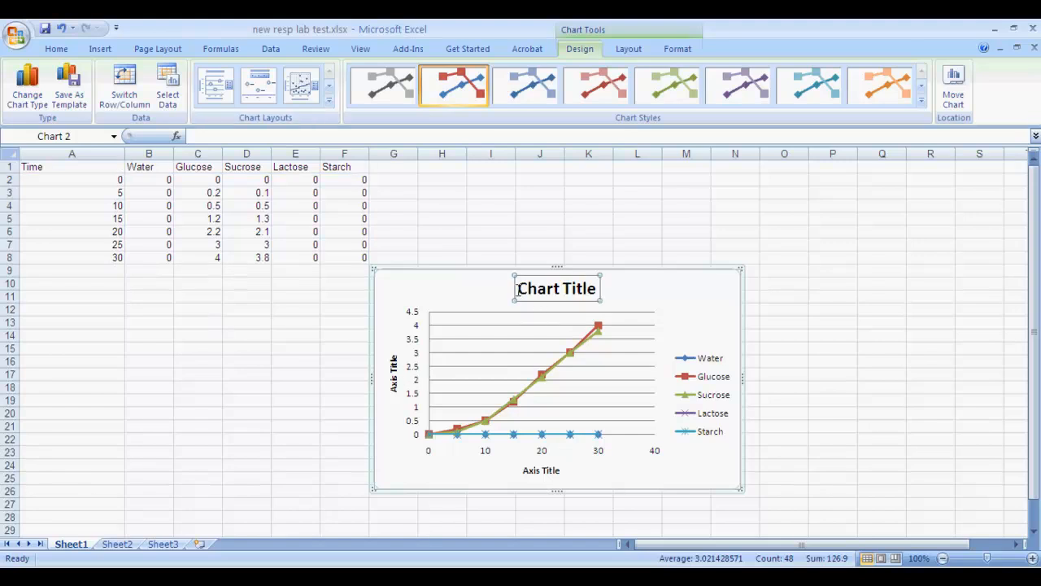
pyautogui.click(556, 288)
pyautogui.write('CO2 p')
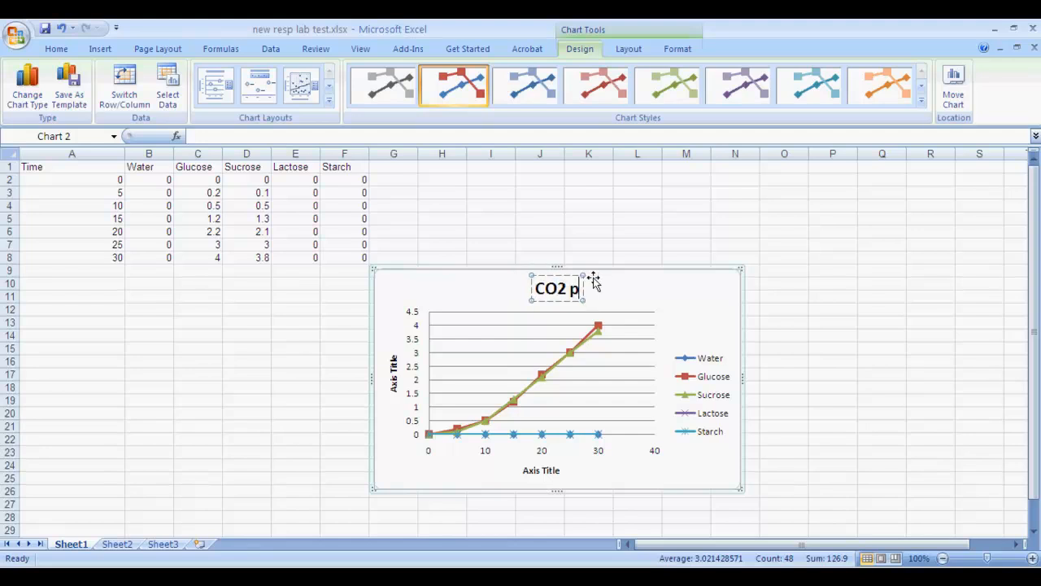
pyautogui.write('roduction')
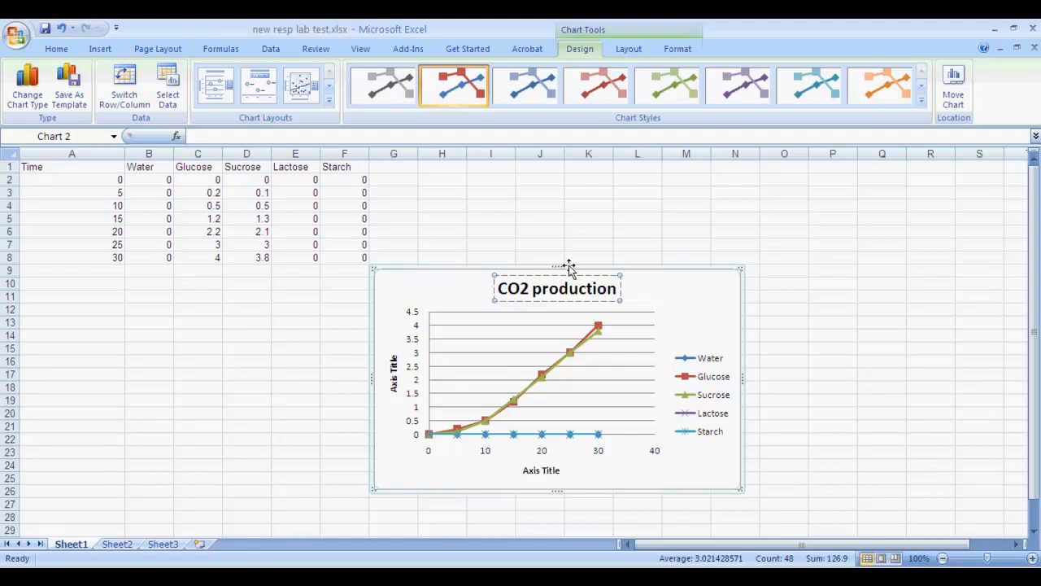
# Title the vertical axis 'CO2 (ml)' and the horizontal axis 'Time (min)'
pyautogui.click(393, 374)
pyautogui.write('CO2 (ml)')
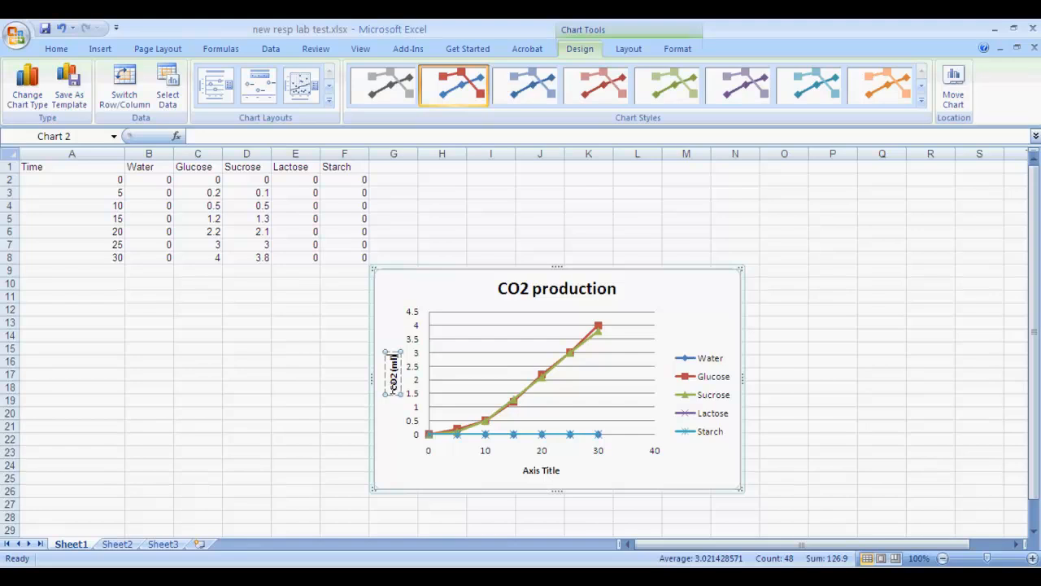
pyautogui.click(541, 470)
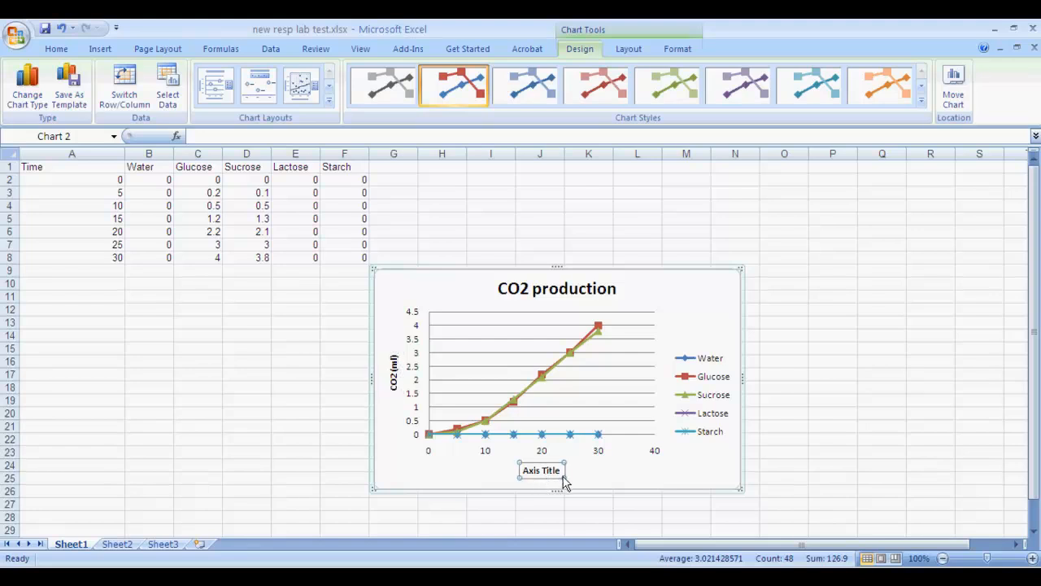
pyautogui.click(541, 470)
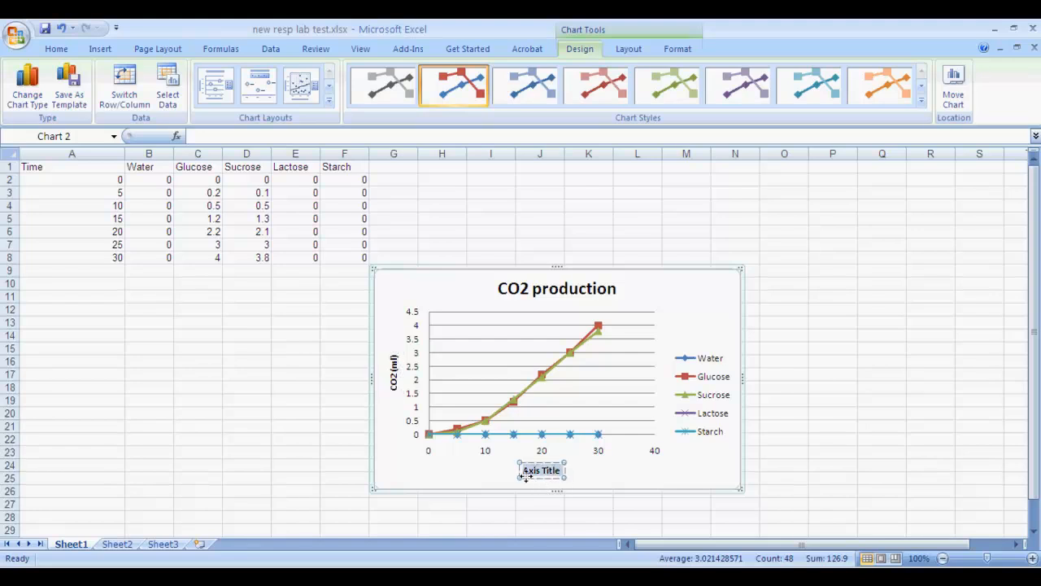
pyautogui.write('Time (min')
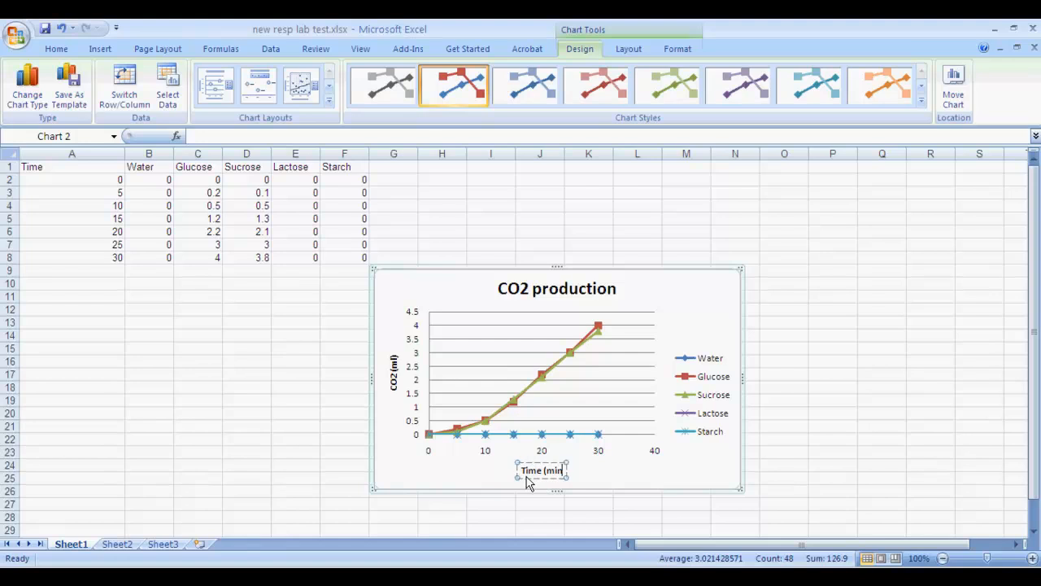
pyautogui.moveTo(730, 366)
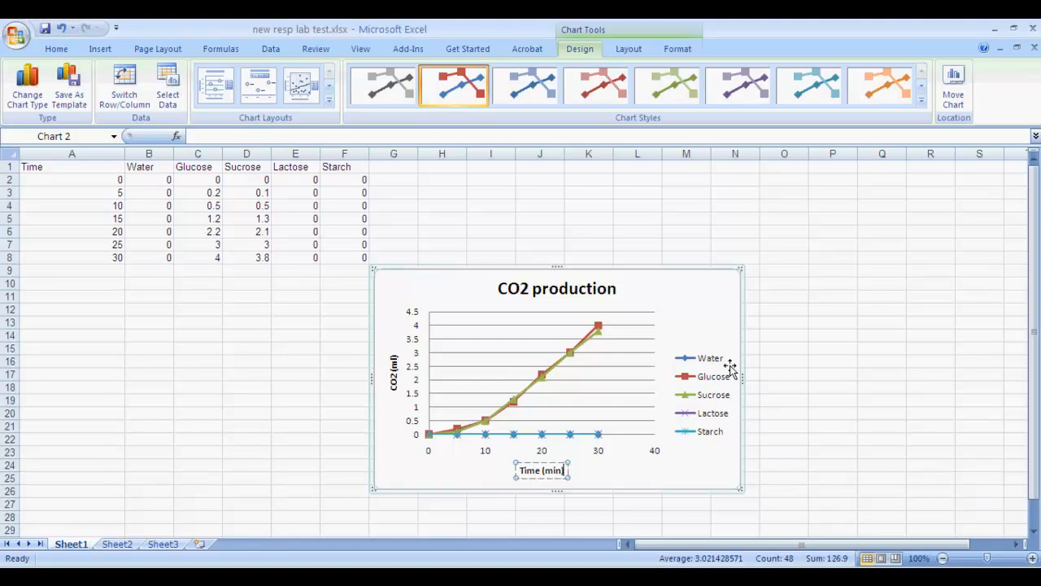